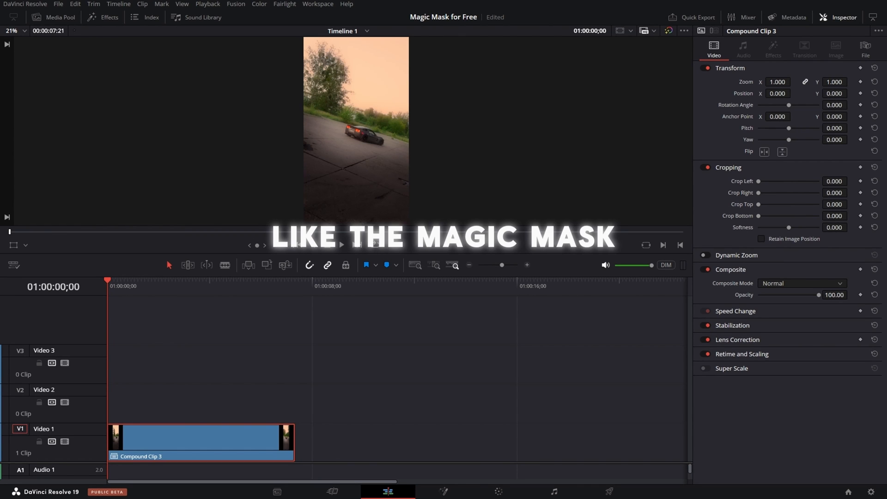
- Show the Window palette's masking shapes for the car clip on the Color page
left_click(341, 244)
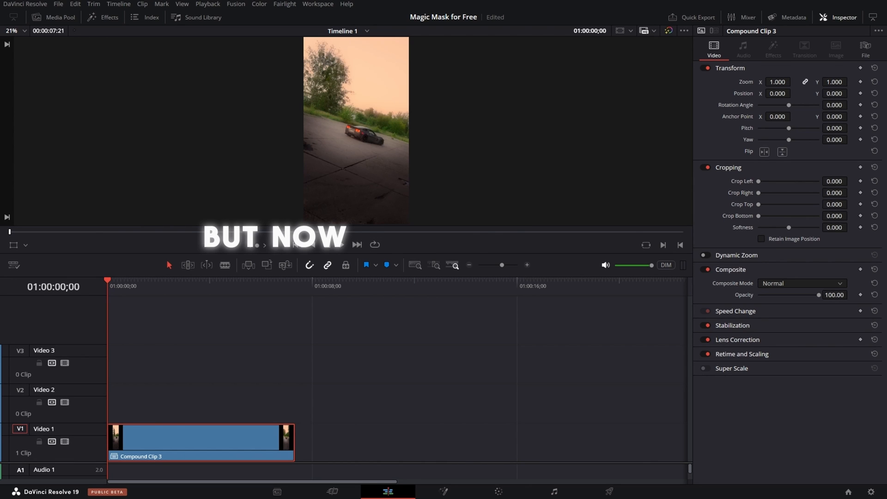
left_click(341, 244)
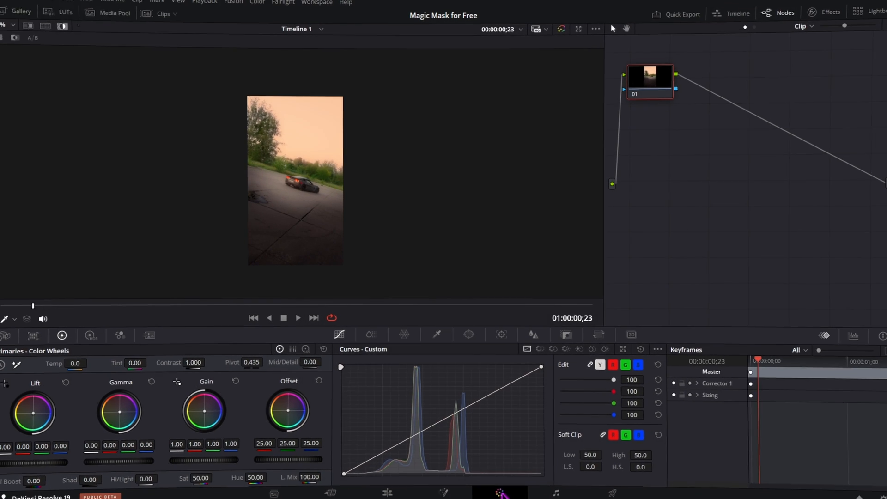
left_click(469, 335)
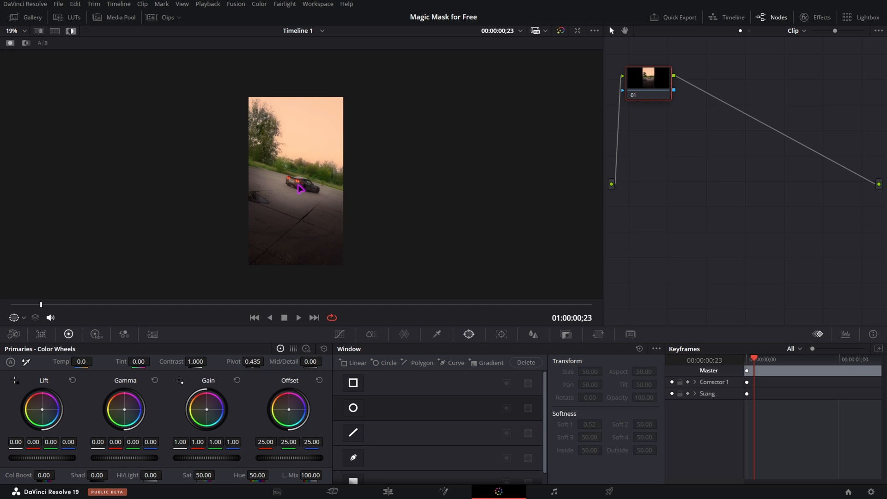
mouse_move(501, 334)
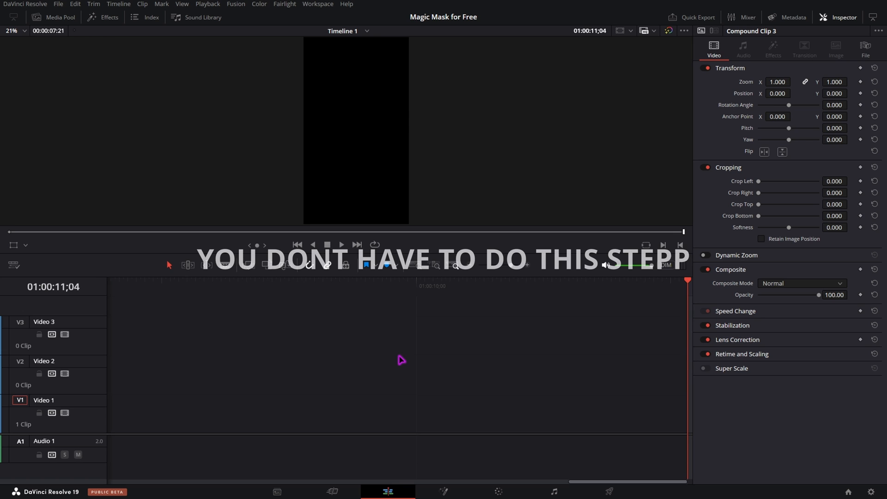
type("2")
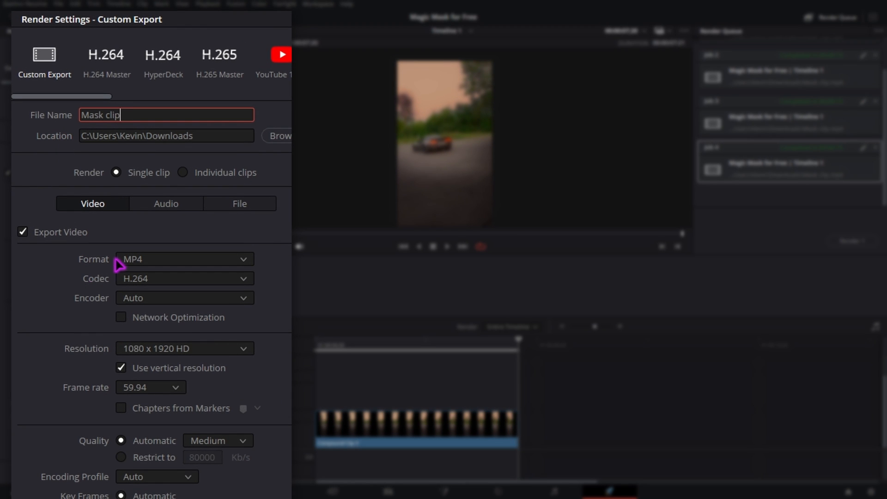
mouse_move(163, 357)
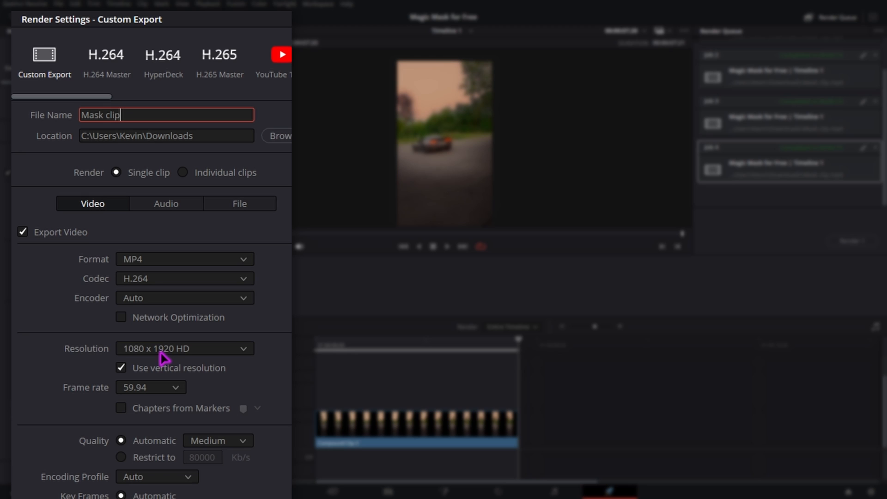
- Render the Mask clip export, replacing the existing file, and bring up the finished job's options
left_click(138, 312)
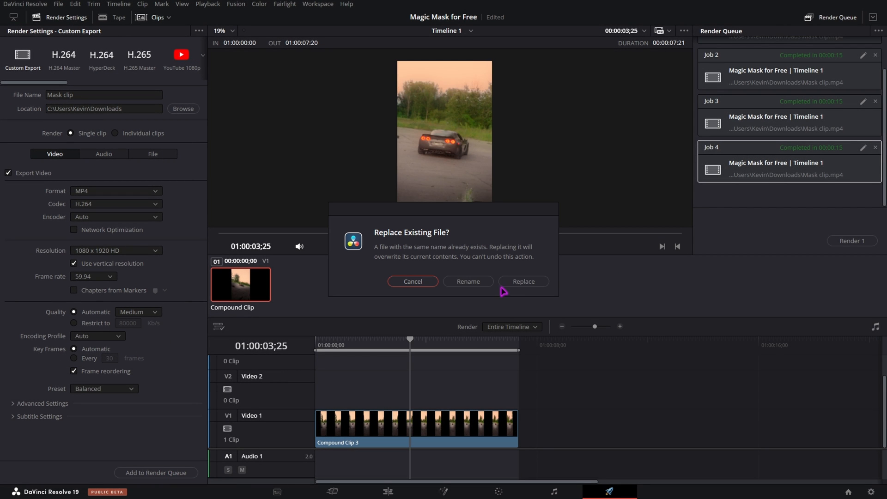
left_click(521, 281)
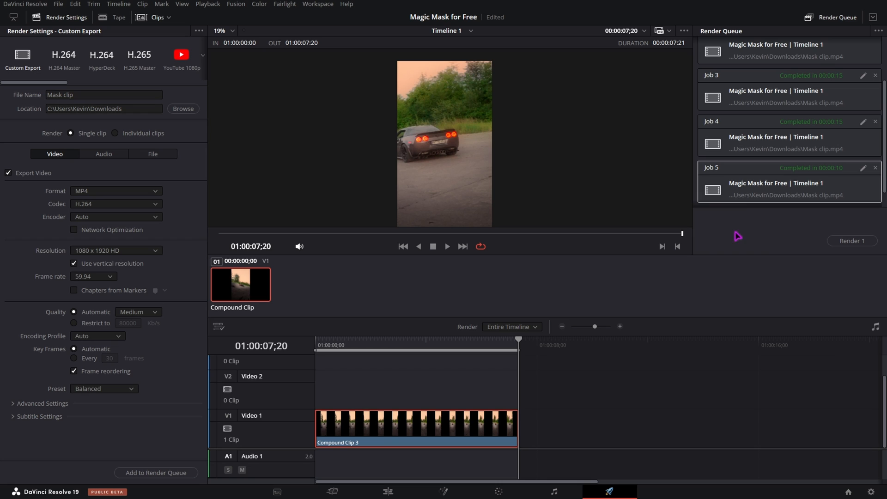
mouse_move(748, 209)
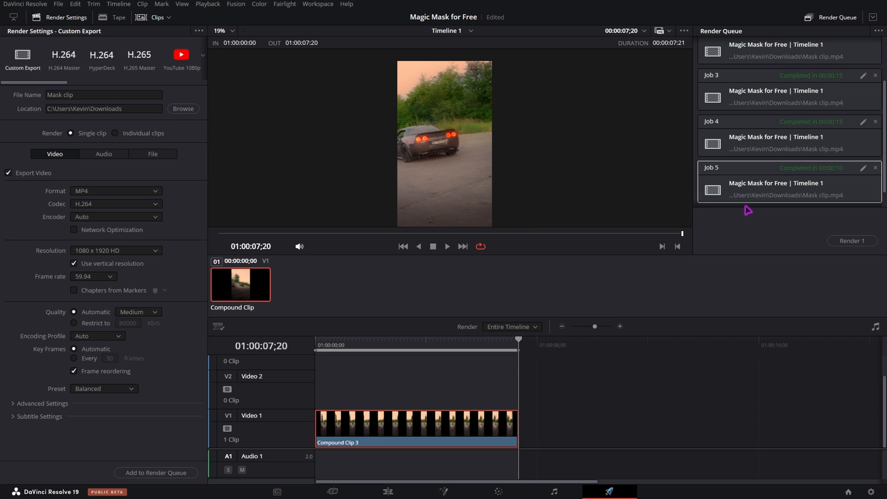
mouse_move(530, 172)
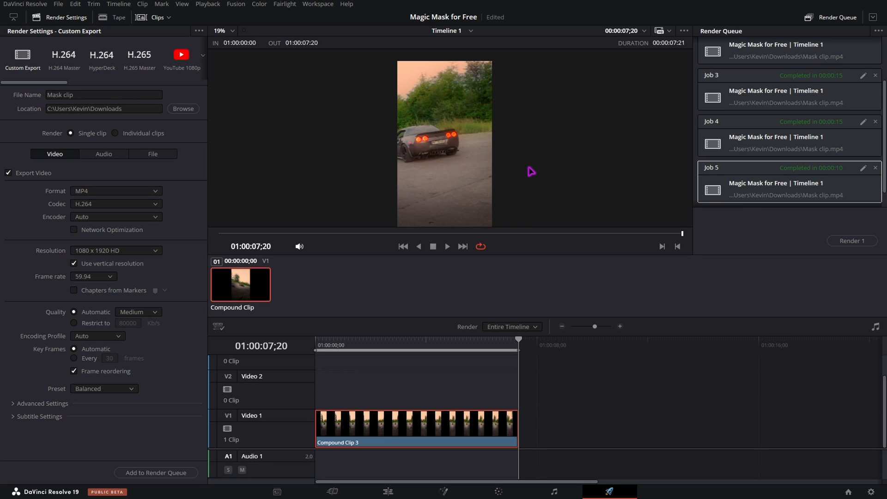
mouse_move(465, 136)
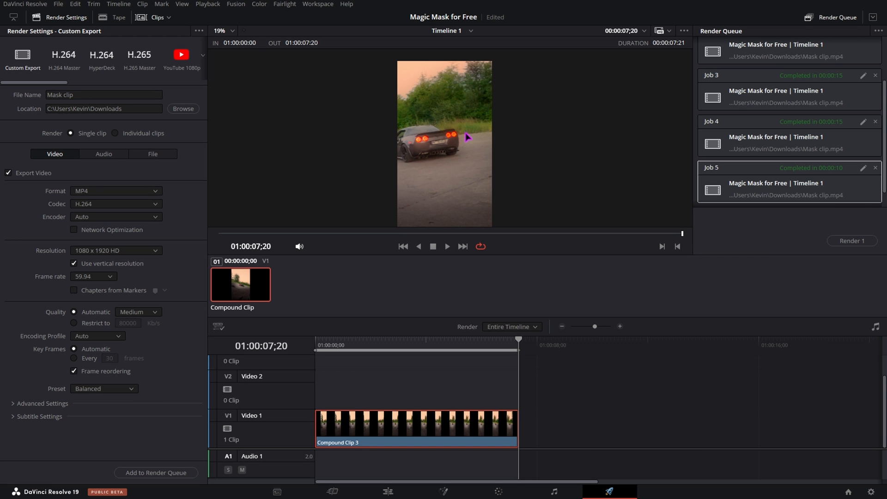
mouse_move(604, 173)
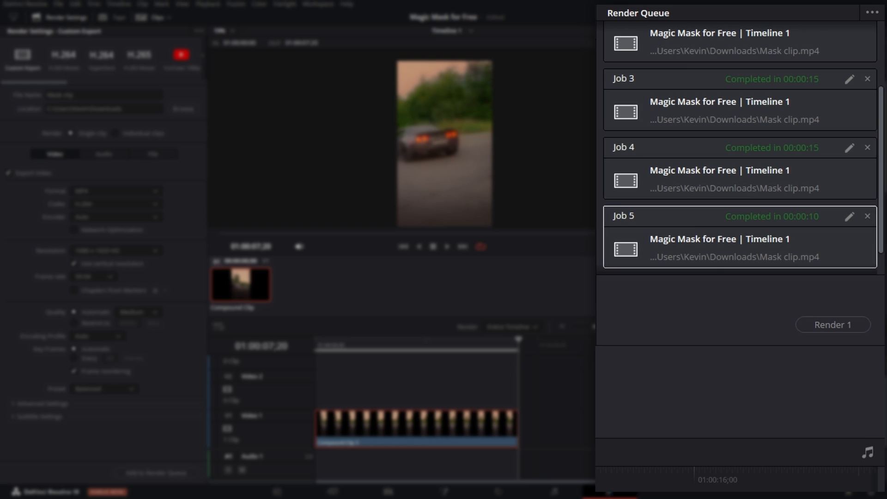
right_click(719, 248)
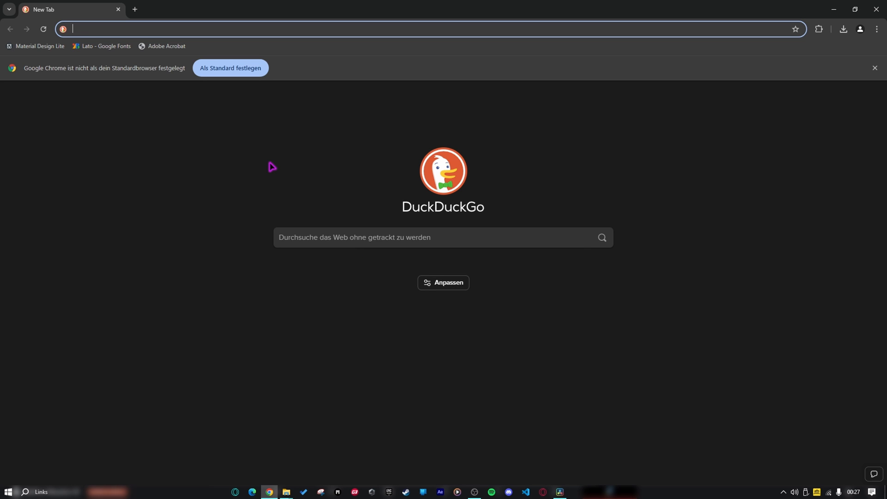
mouse_move(316, 203)
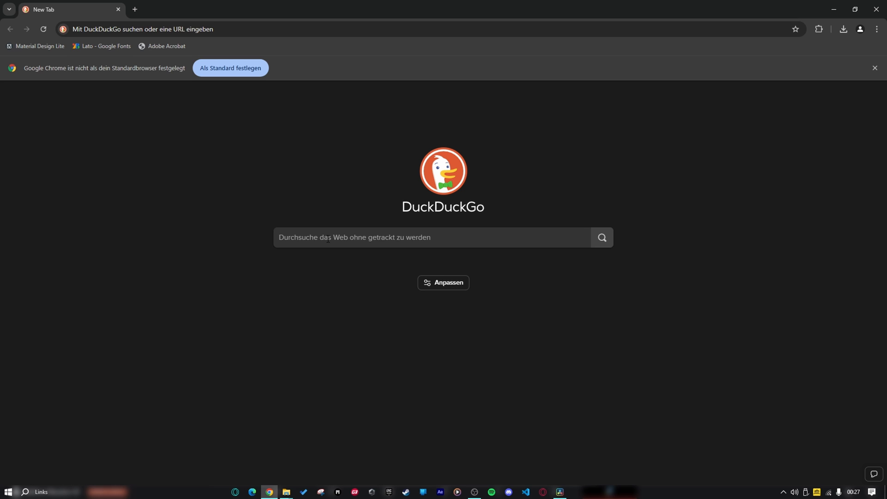
- Search for 'SAM' and scroll the results toward the ai.meta.com SAM 2 link
type("SAM")
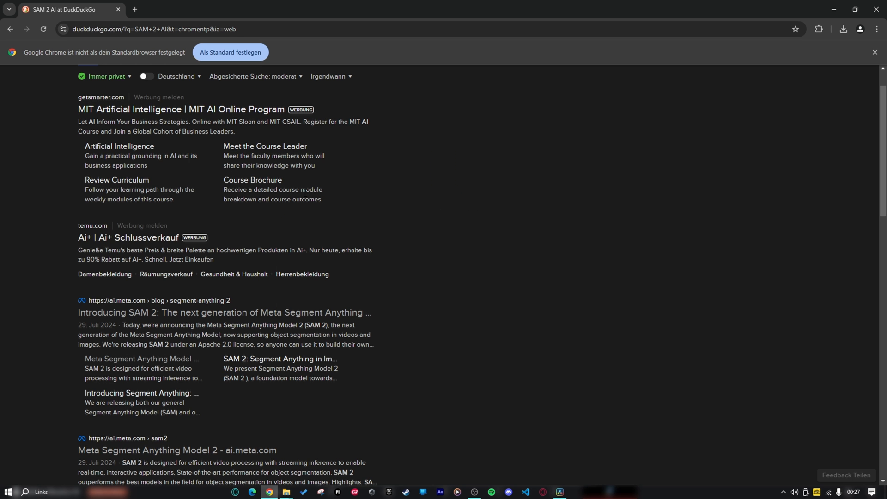
scroll("down", 3)
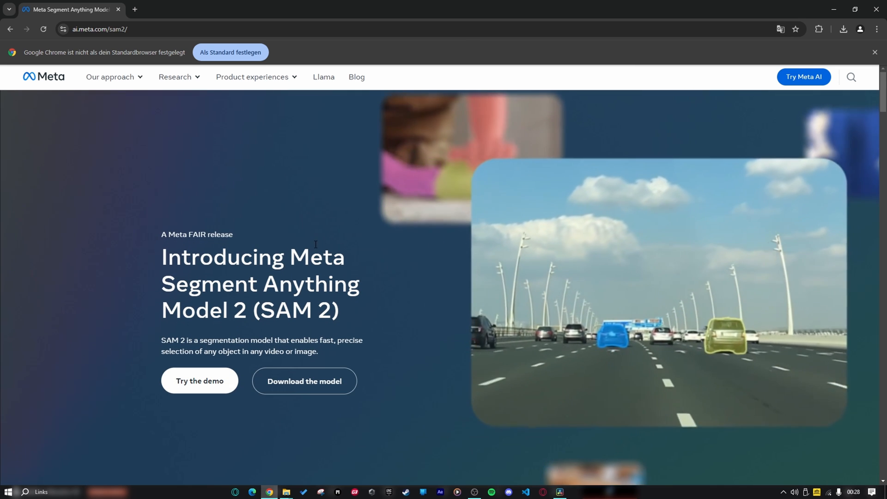
mouse_move(199, 389)
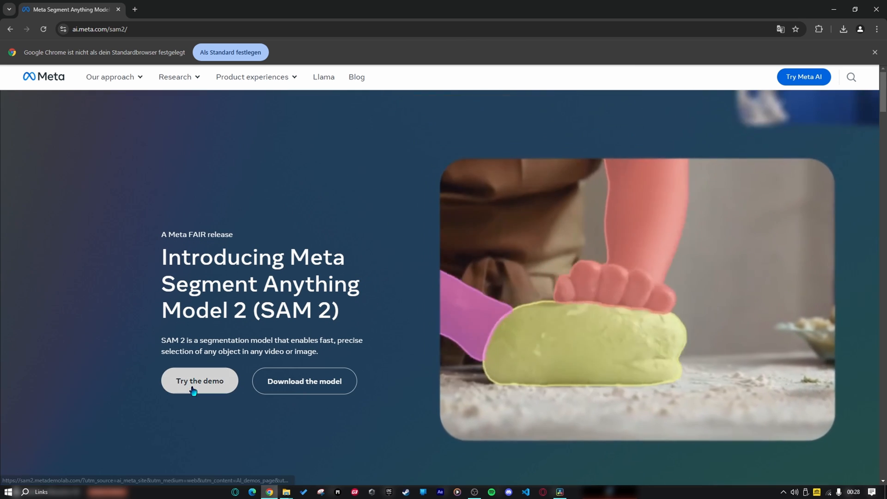
- Launch the SAM 2 interactive video demo and choose to change the video
left_click(200, 381)
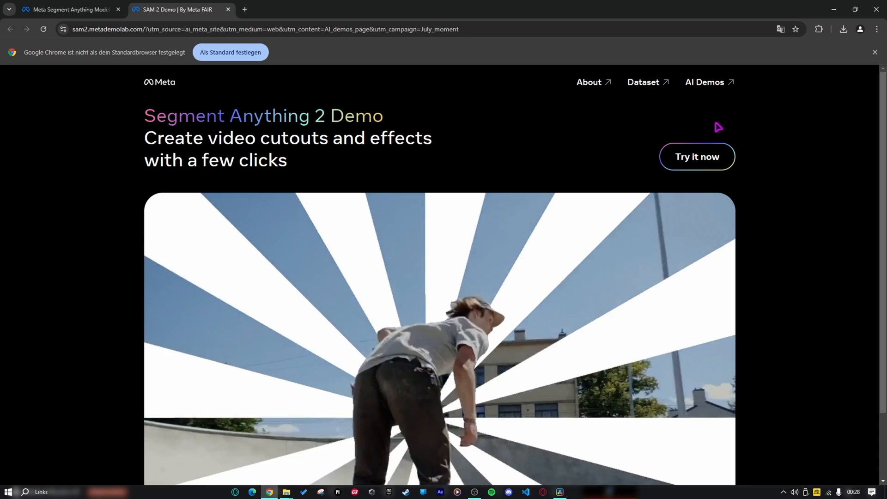
left_click(697, 157)
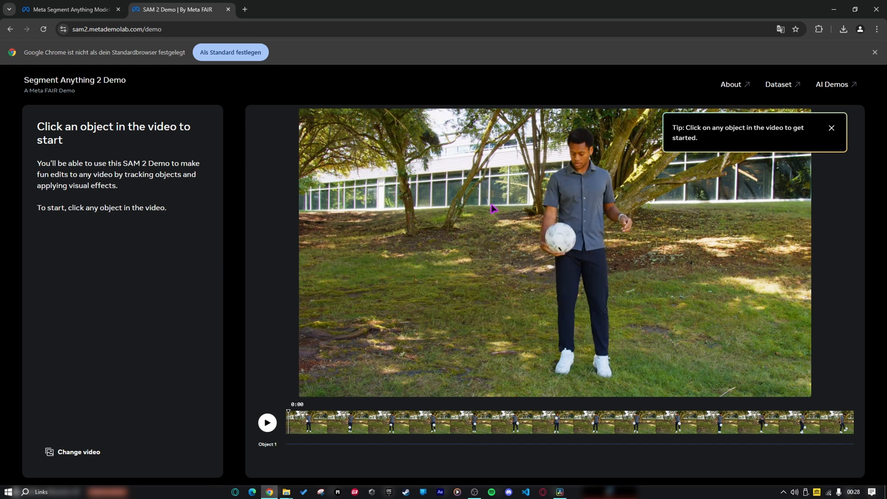
mouse_move(466, 292)
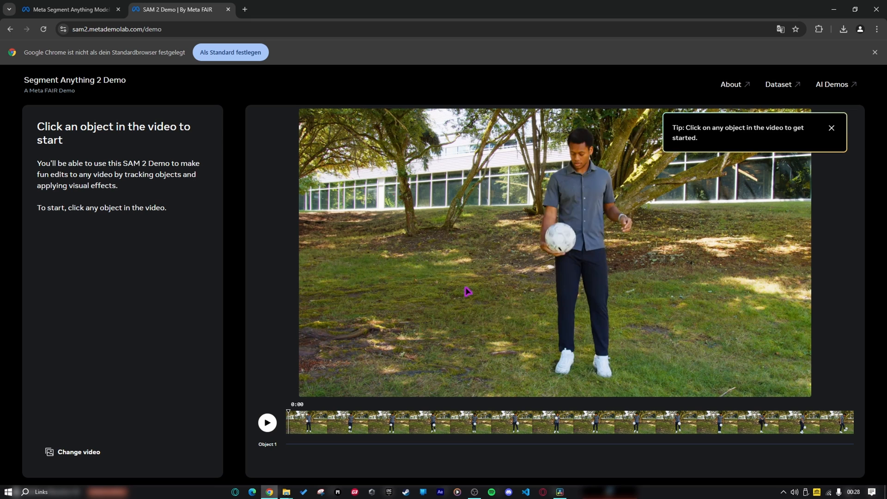
left_click(78, 452)
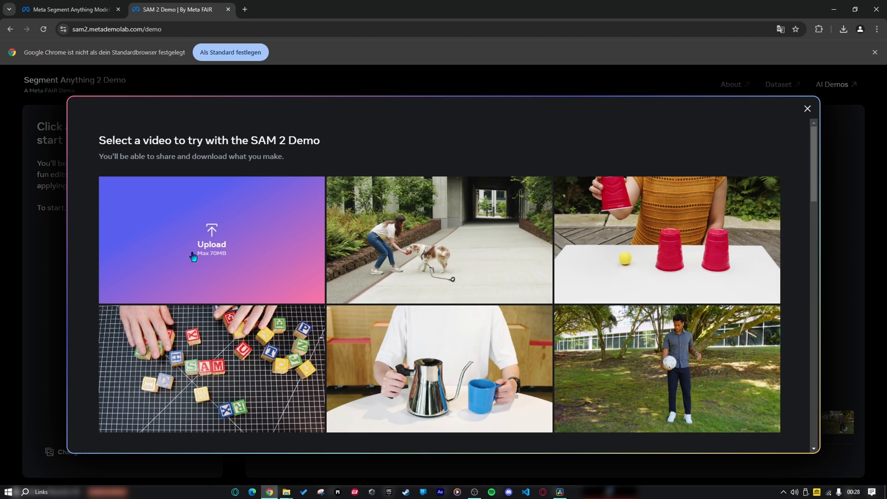
mouse_move(210, 267)
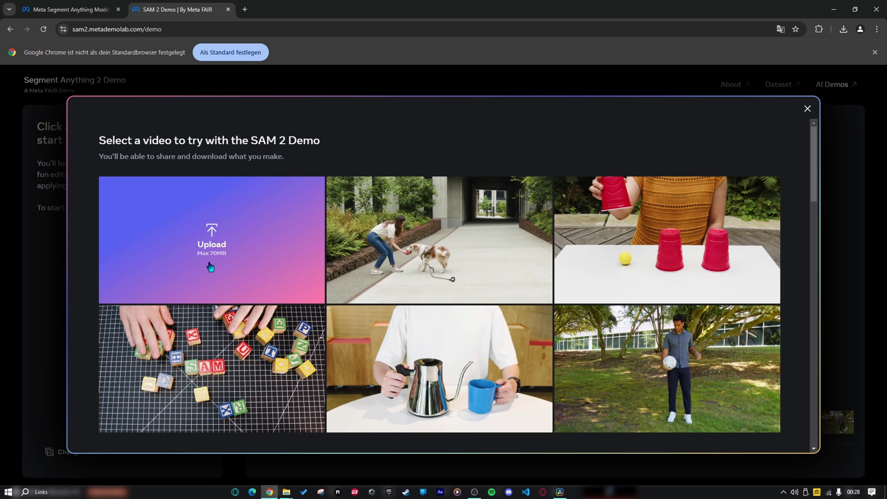
mouse_move(211, 263)
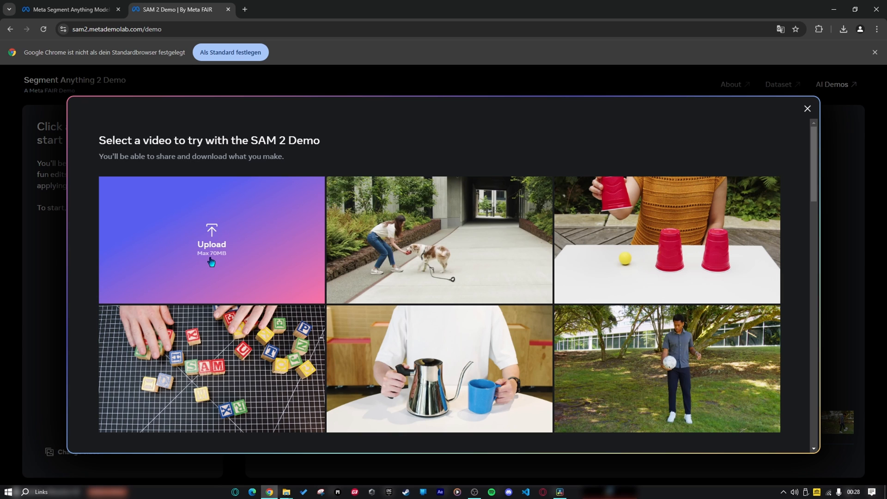
- Upload the rendered Mask clip.mp4 and move to around 1:19 in the video
left_click(210, 239)
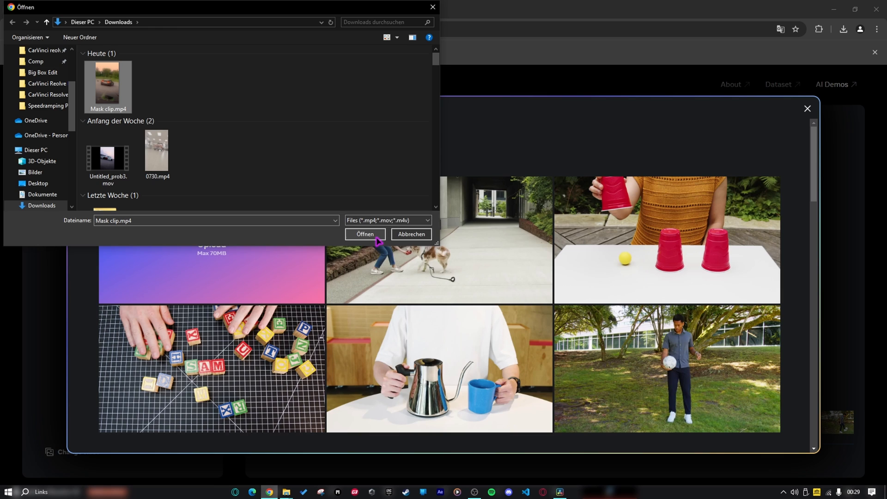
left_click(365, 234)
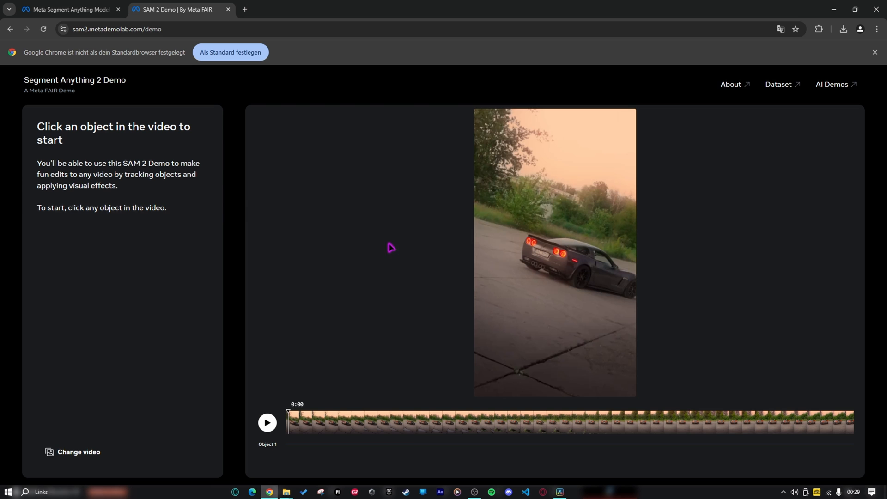
mouse_move(570, 261)
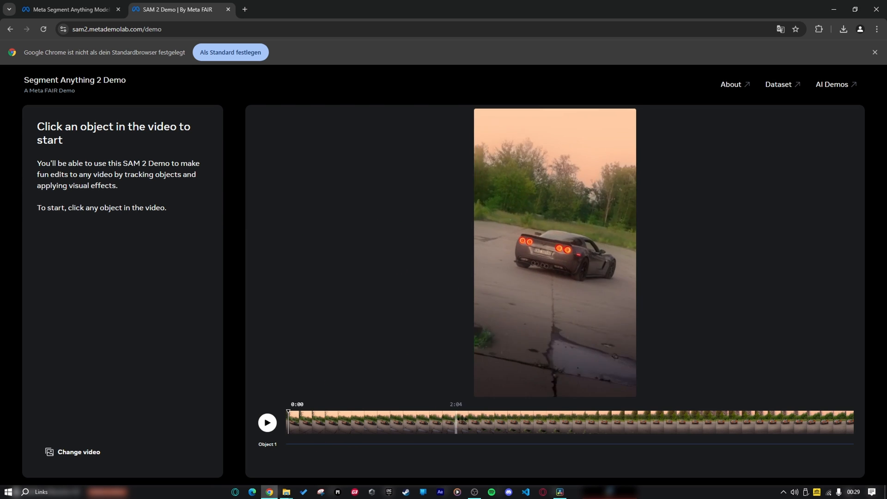
left_click_drag(456, 414, 684, 414)
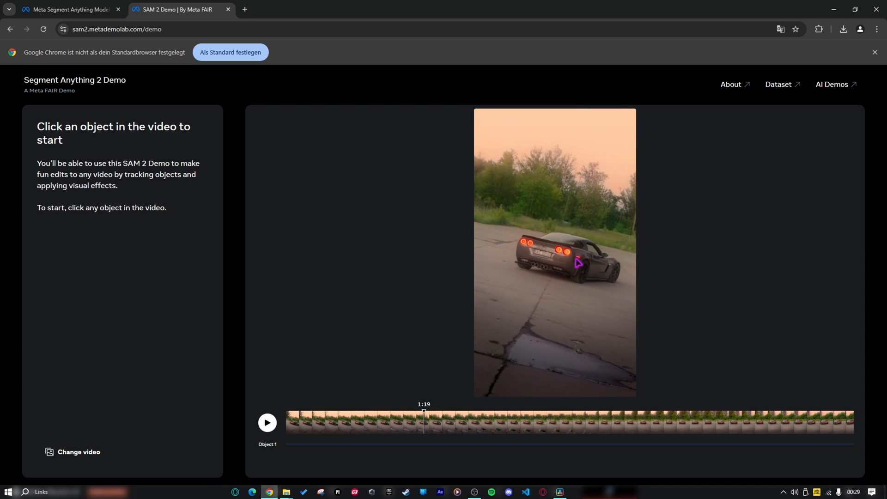
- Select the drifting car as Object 1 and switch to Remove to refine the selection
left_click(573, 265)
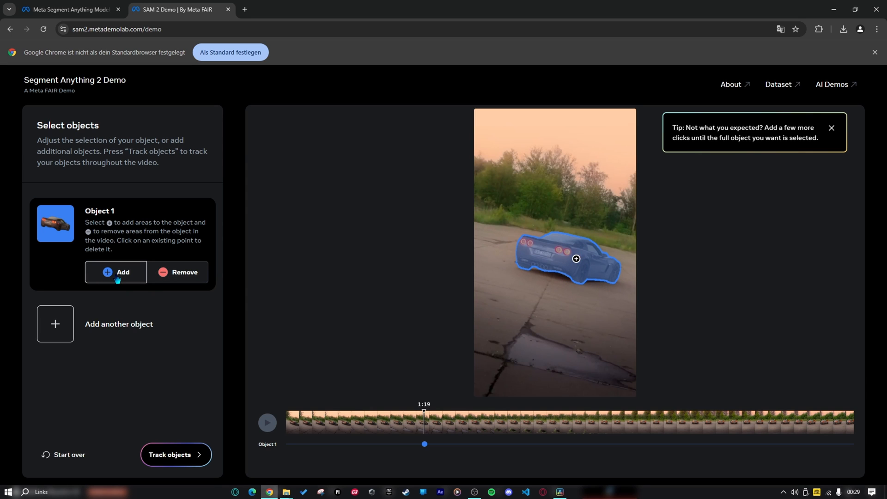
left_click(522, 217)
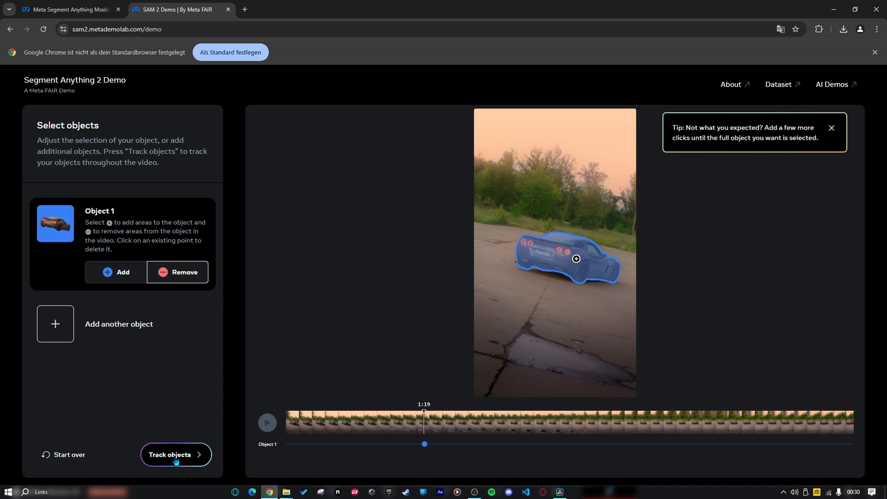
- Track the car's mask through the whole video and pause the tracked playback
left_click(175, 455)
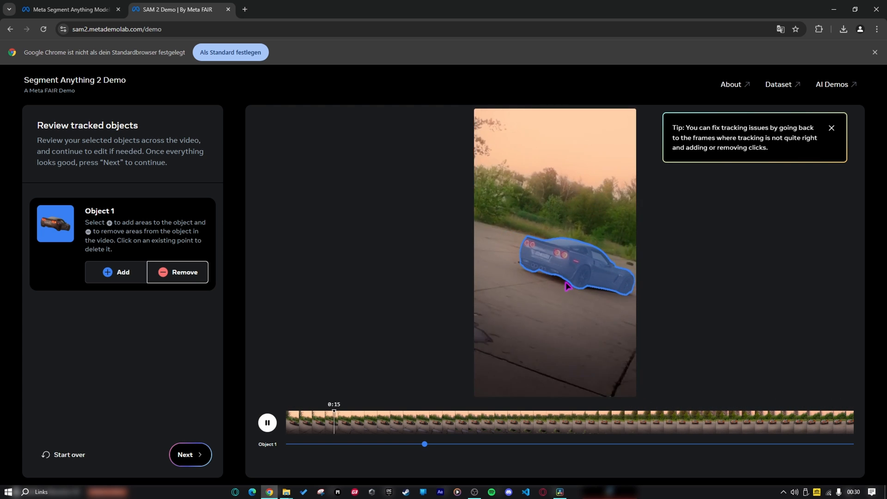
left_click(555, 422)
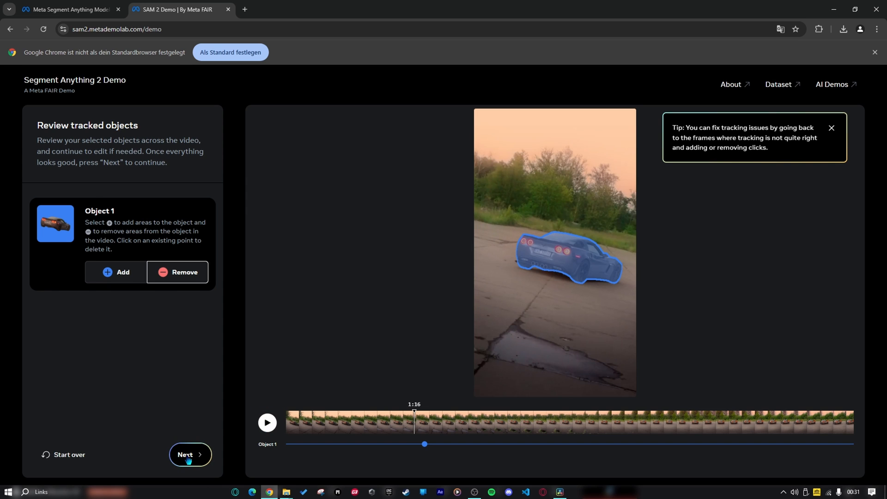
- Move to the effects step, try Burst, then restore the car to Original
left_click(189, 455)
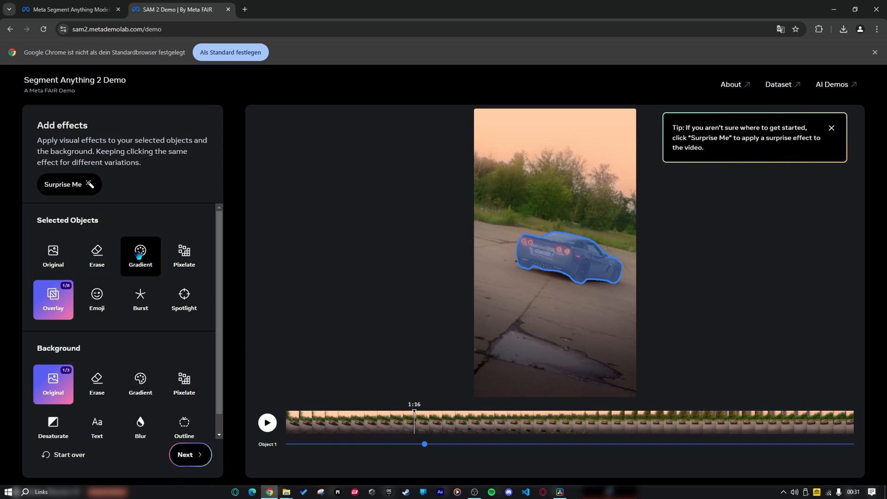
left_click(141, 299)
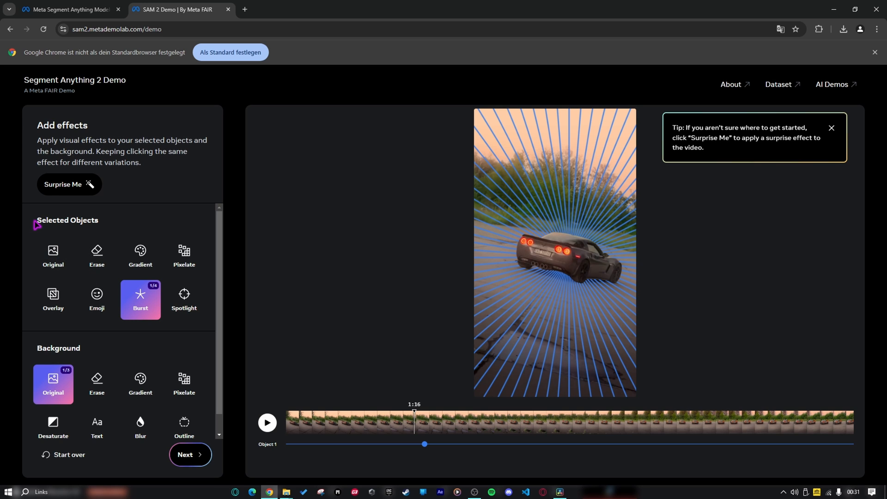
left_click(54, 258)
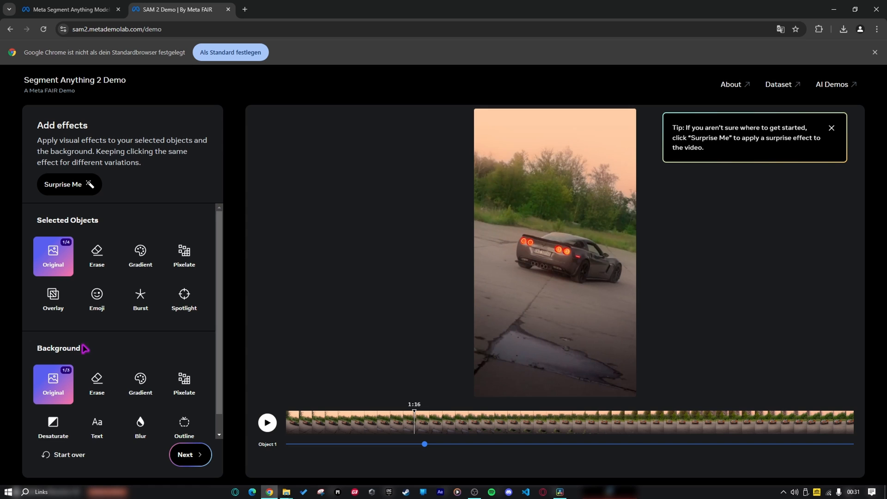
- Erase the background to solid green behind the car and finish the effects step
left_click(96, 384)
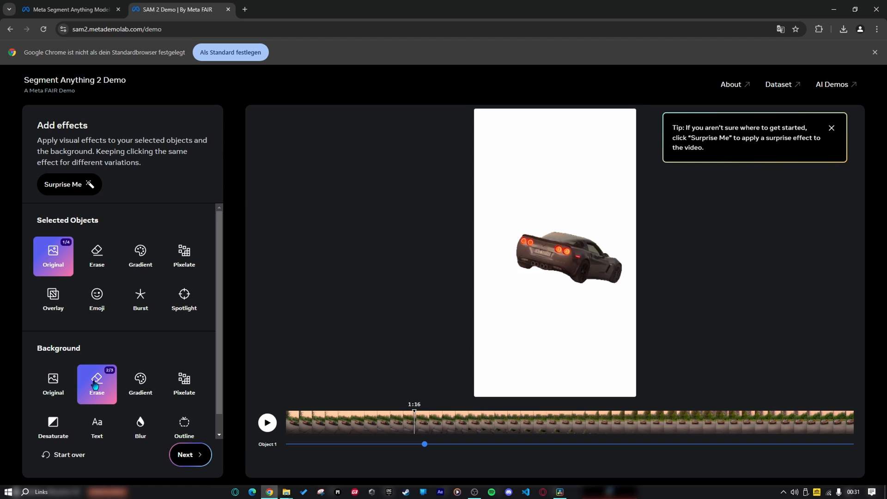
left_click(97, 384)
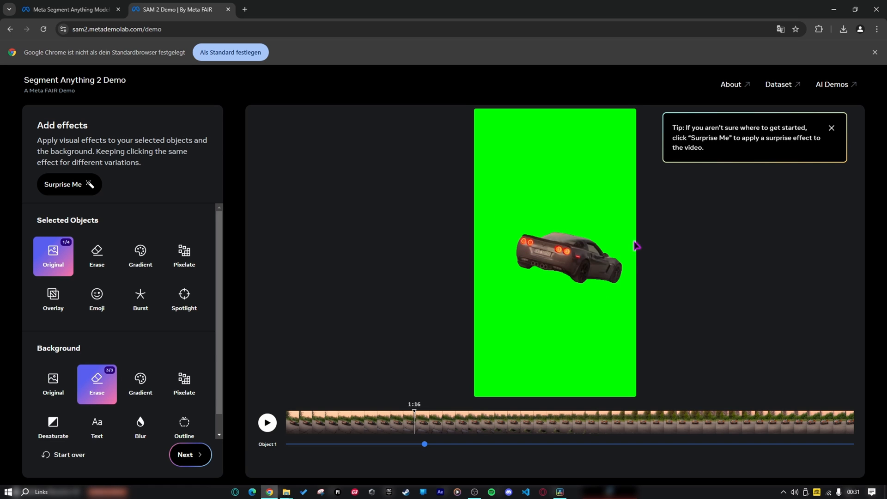
left_click(190, 464)
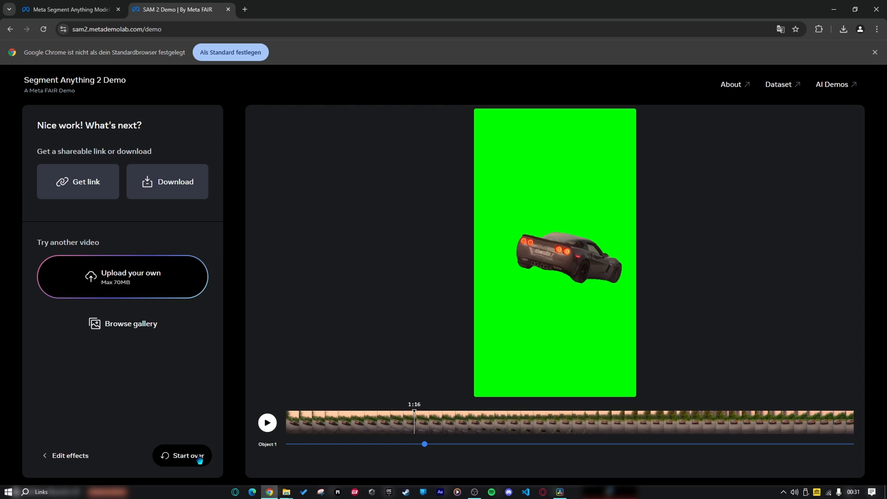
- Bring the green-screen car clip onto the Fusion page and search for the Delta Keyer
left_click(167, 182)
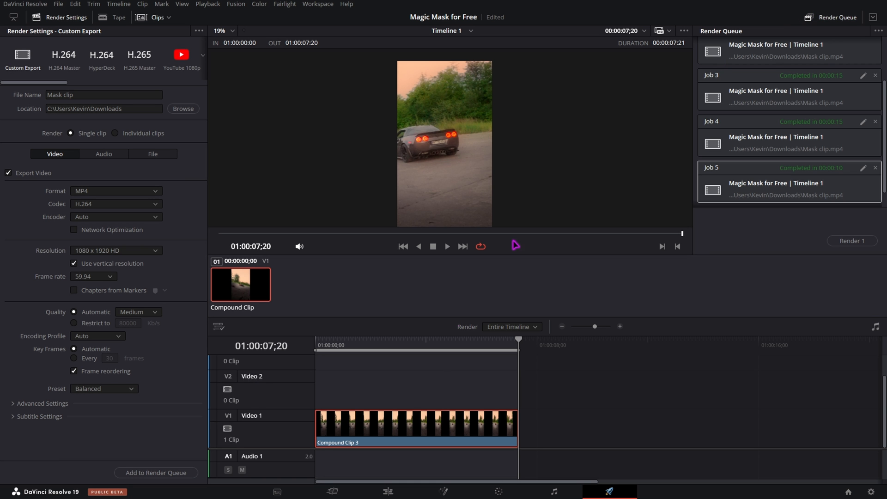
left_click(387, 490)
type("del")
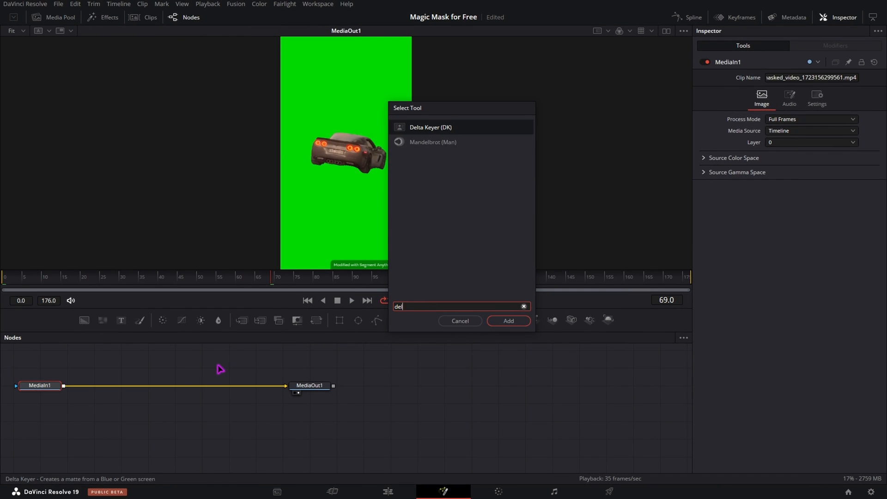
- Add a Delta Keyer, sample the green background, and slightly raise its Pre-Blur
left_click(508, 321)
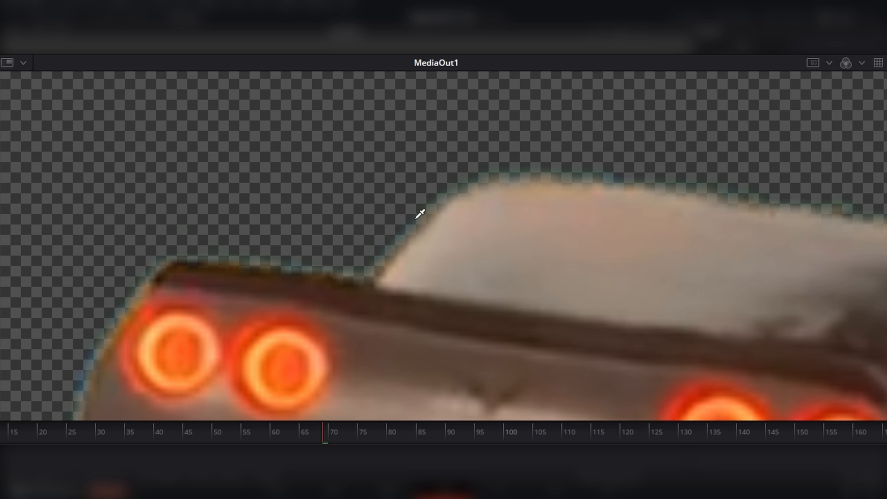
left_click(418, 216)
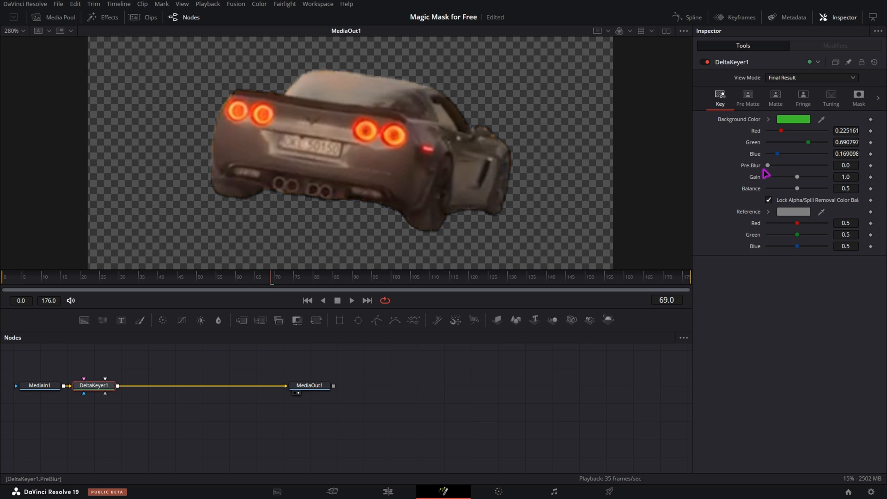
left_click_drag(768, 164, 797, 165)
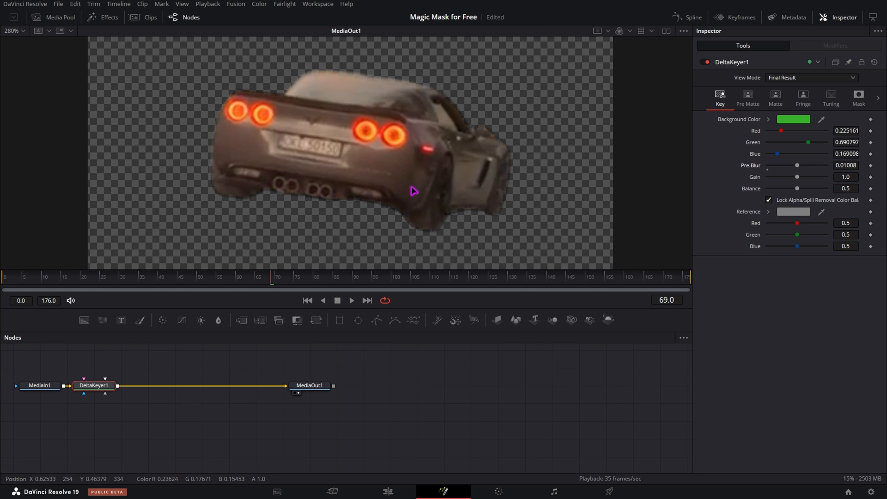
left_click(386, 491)
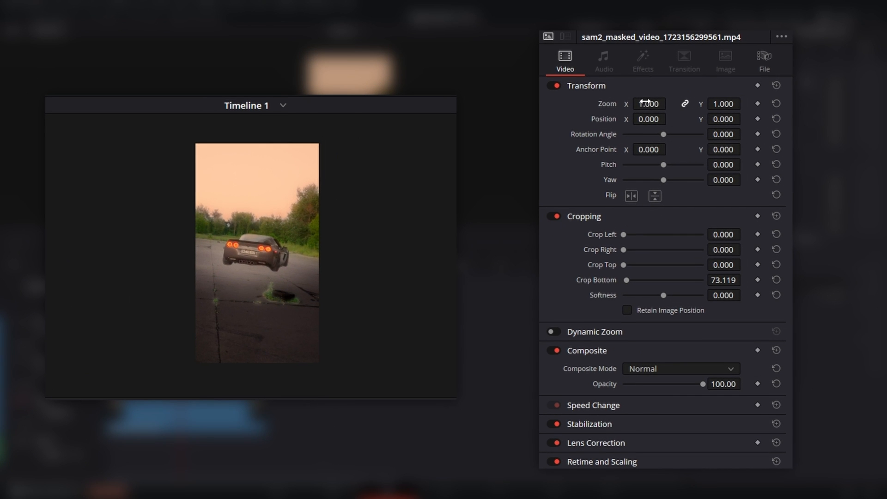
- Set the keyed car clip's Transform Zoom to 0.5 in the Inspector
type(".5")
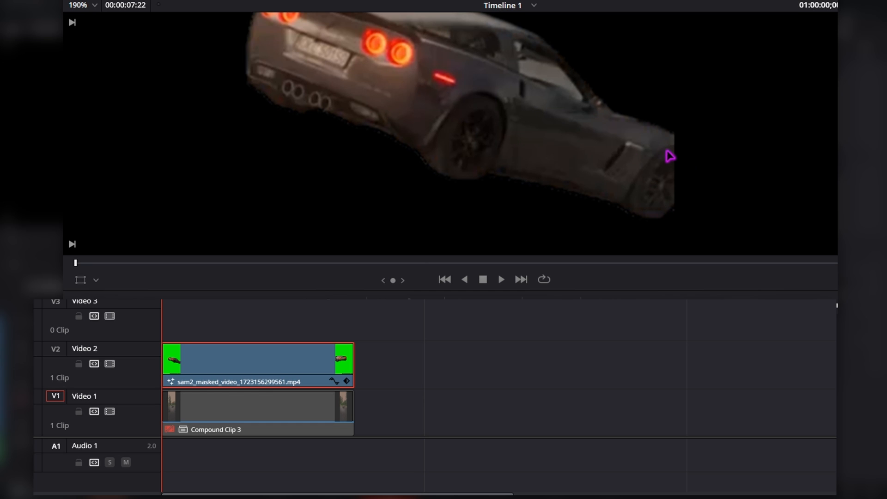
- Move the keyed SAM 2 car clip from Video 2 up to Video 3, two frames later
left_click_drag(165, 364, 183, 368)
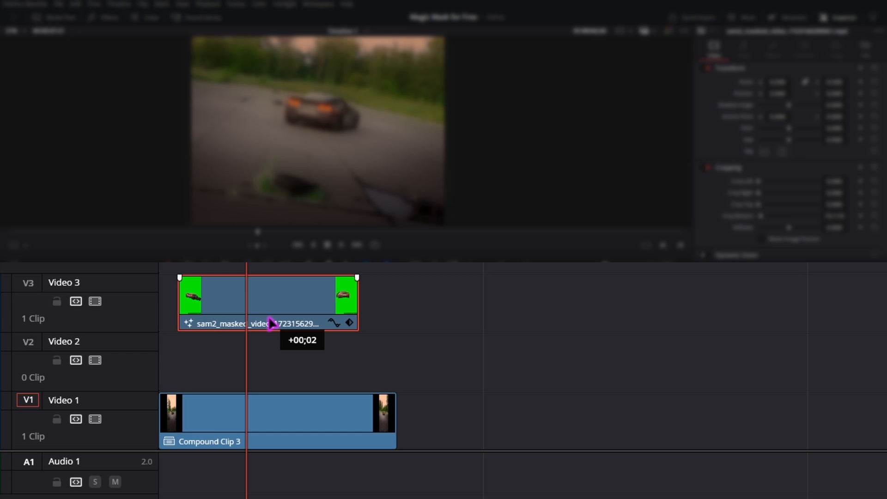
mouse_move(258, 355)
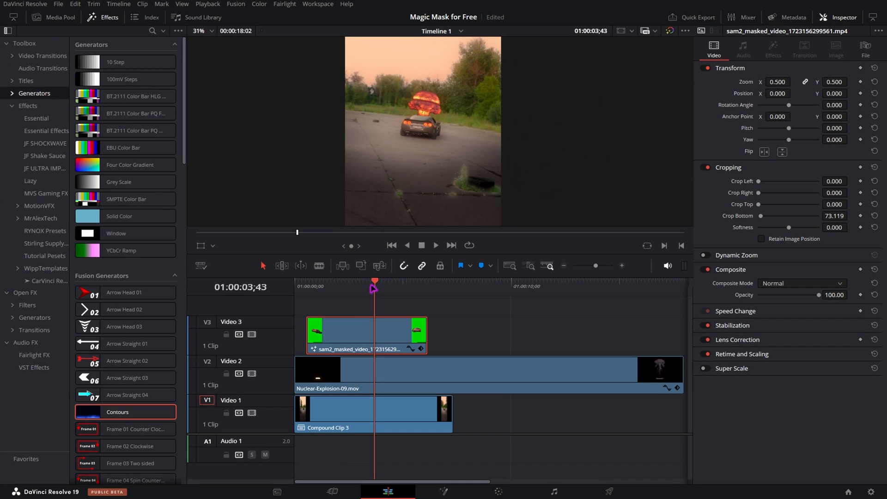
- Place Nuclear-Explosion-09.mov on Video 2 between the car and background footage
left_click(509, 369)
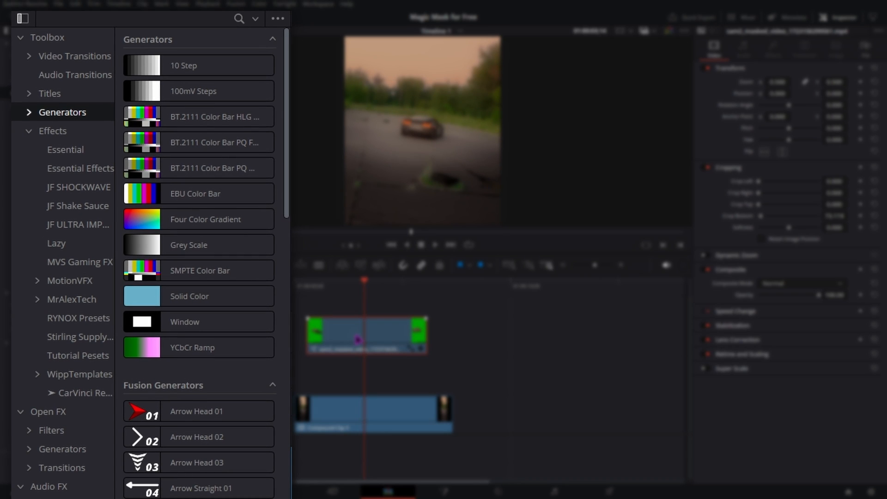
- Expand Toolbox > Effects to list Adjustment Clip and the Fusion effects
left_click(51, 130)
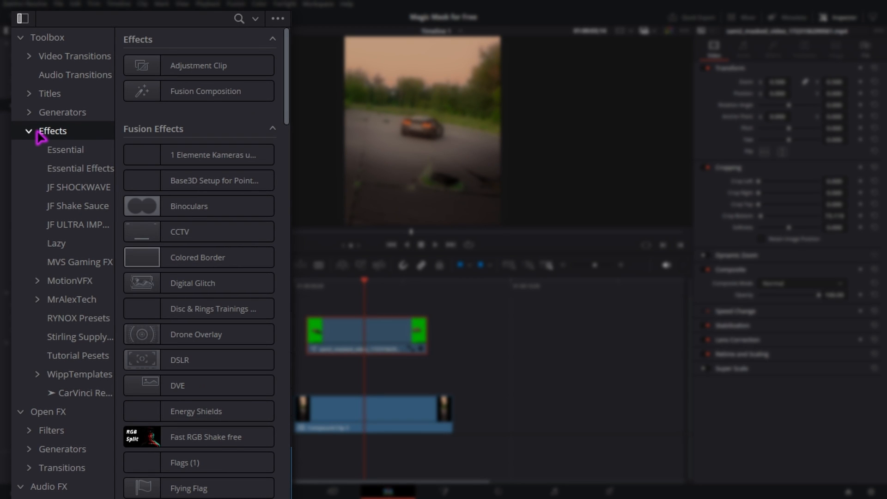
left_click(85, 393)
type("adjus")
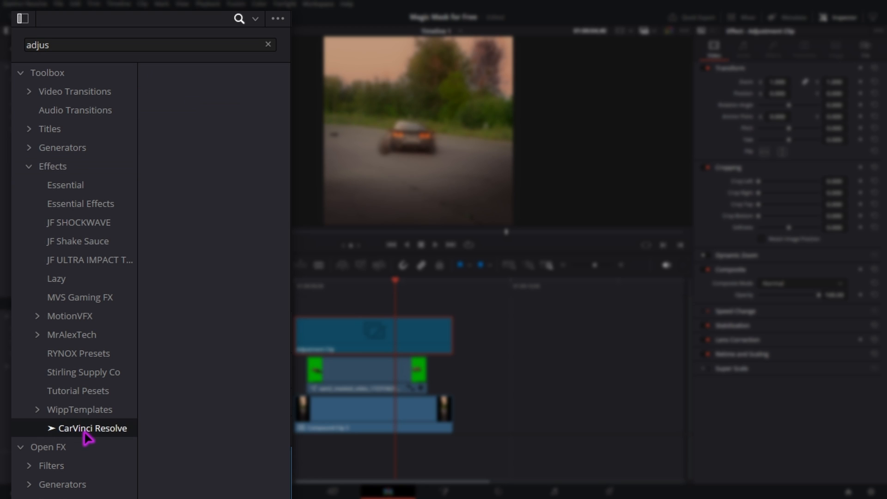
- Apply CarVinci's Ultra Speedramping Plugin to the adjustment clip and preview the speed ramp
left_click(94, 428)
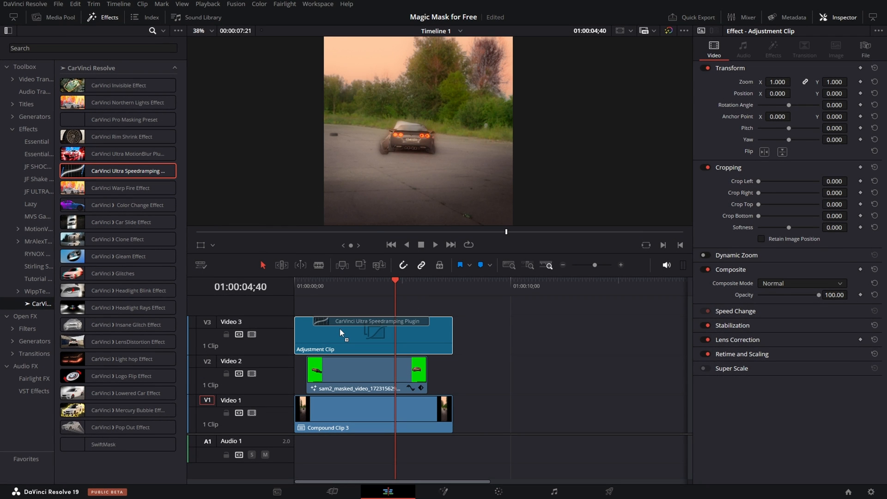
left_click(772, 49)
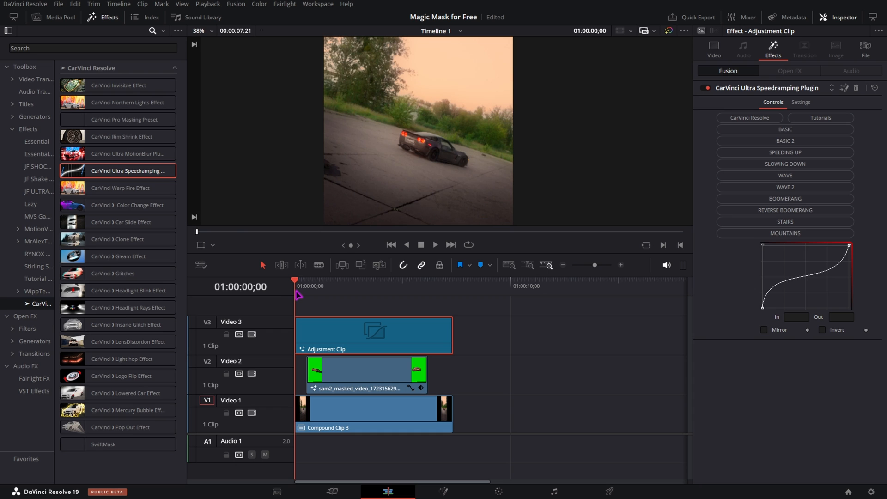
left_click(434, 244)
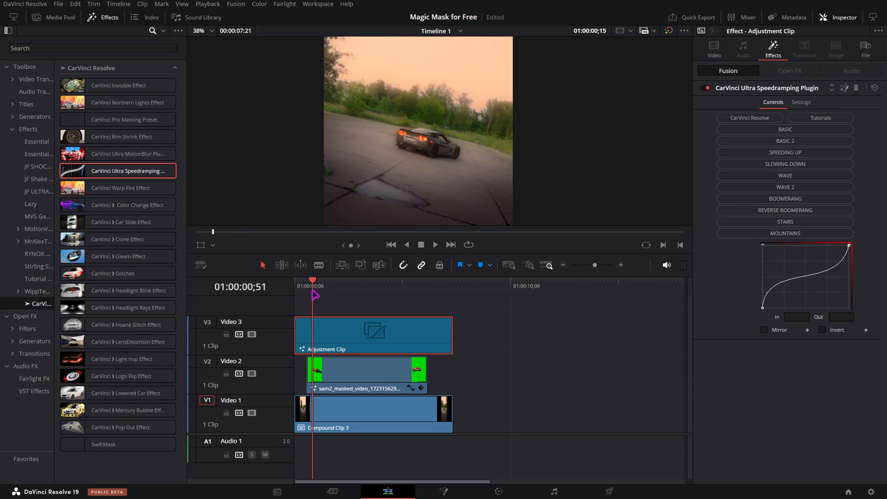
left_click(366, 286)
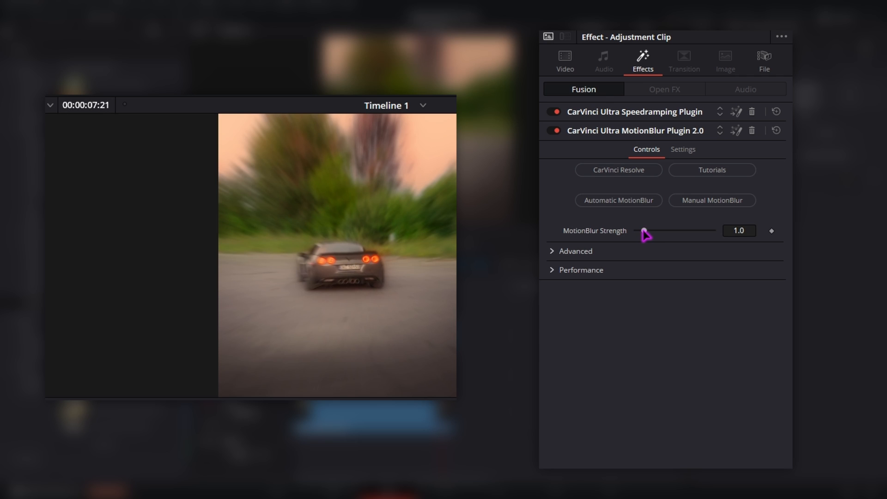
- Add Ultra MotionBlur Plugin 2.0 and raise MotionBlur Strength to 2.91
left_click_drag(643, 231, 659, 231)
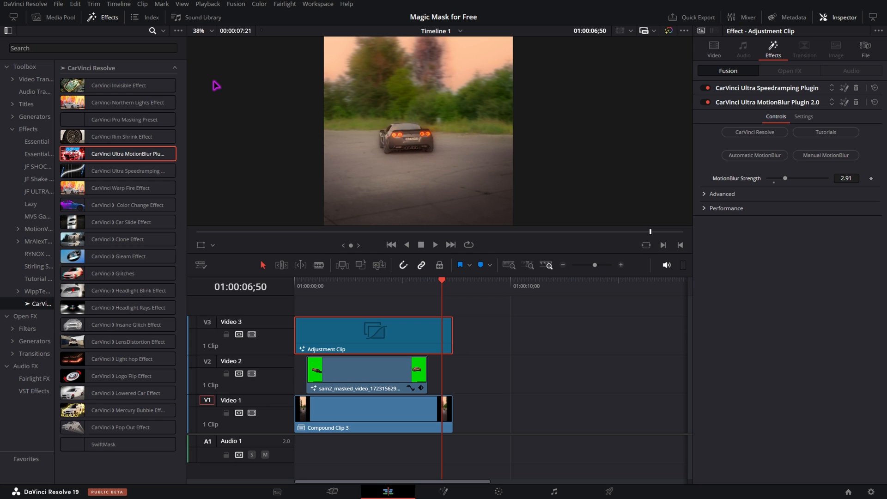
mouse_move(604, 135)
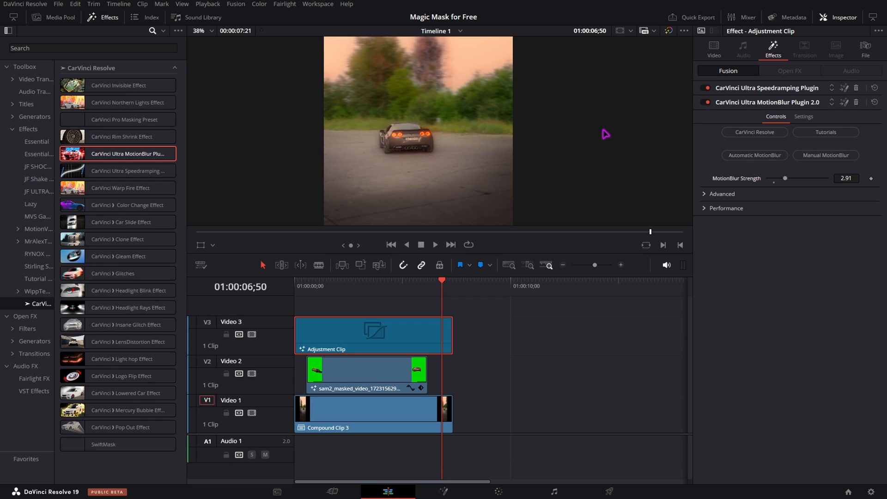